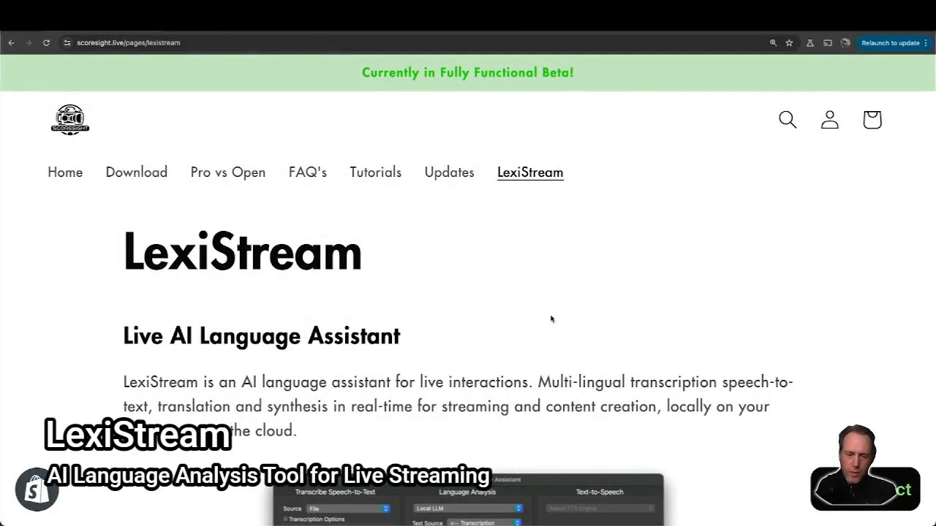
pyautogui.moveTo(497, 319)
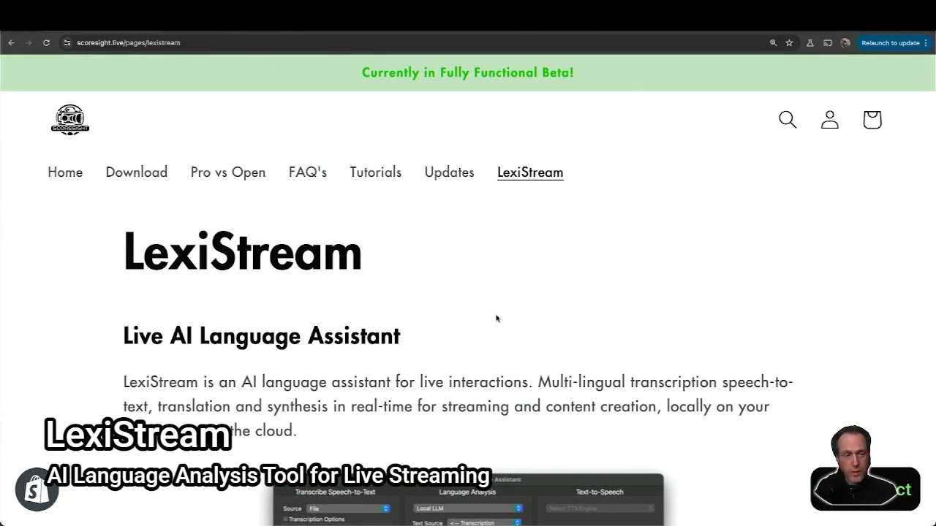
# Scroll the LexiStream product page down to the app screenshot and Download button.
pyautogui.scroll(-3)
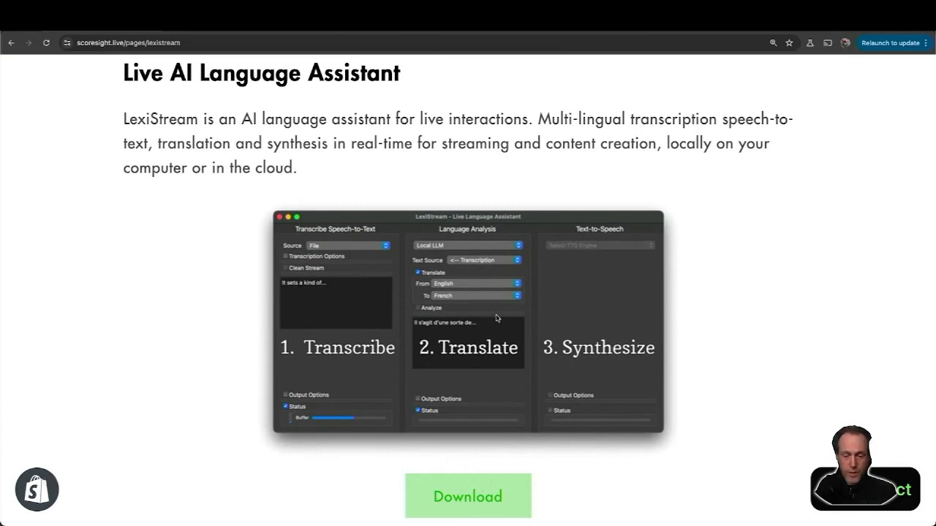
pyautogui.moveTo(699, 287)
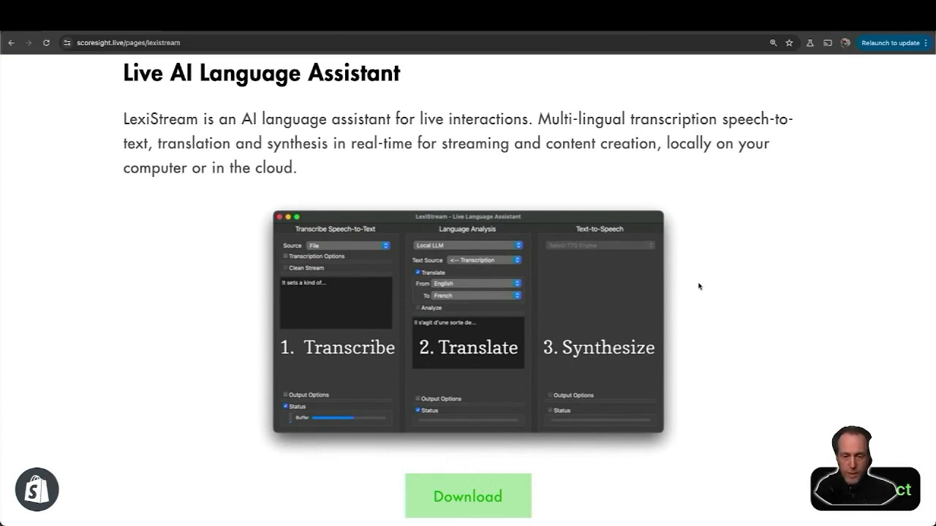
pyautogui.moveTo(471, 199)
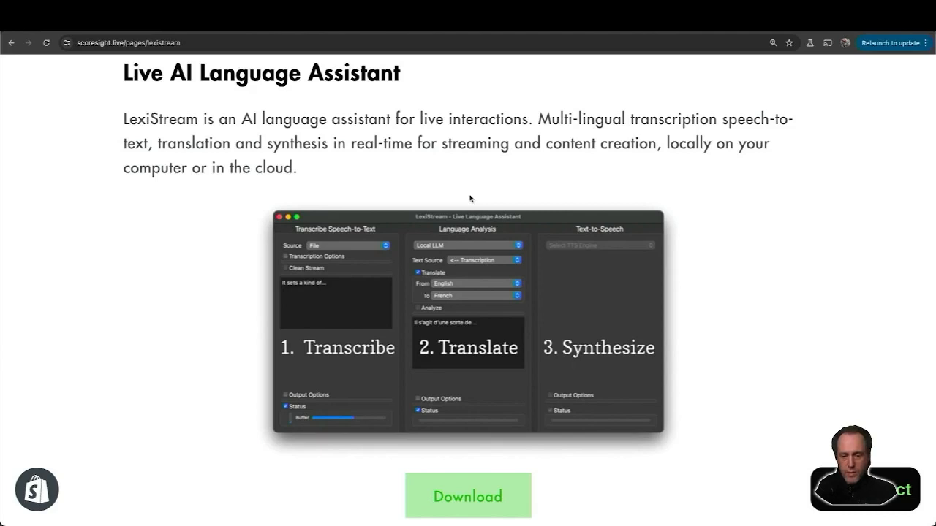
pyautogui.moveTo(480, 201)
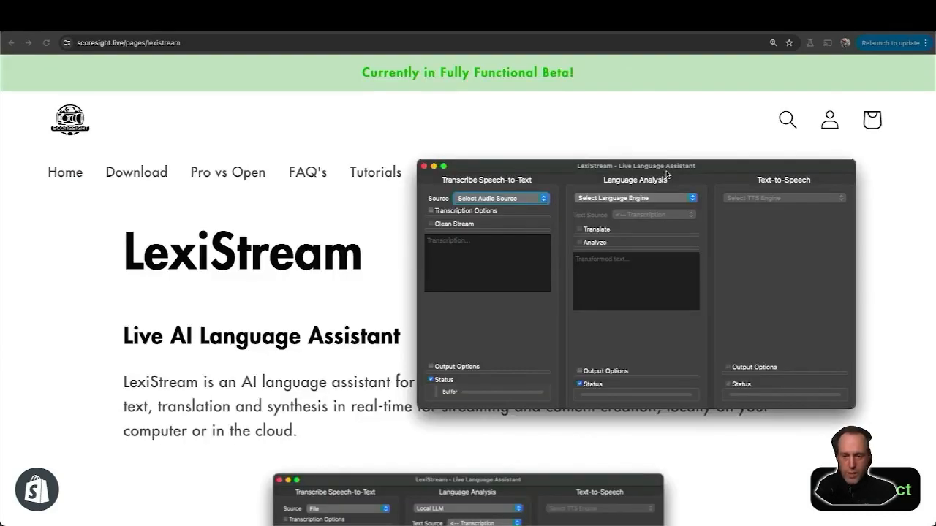
pyautogui.moveTo(769, 314)
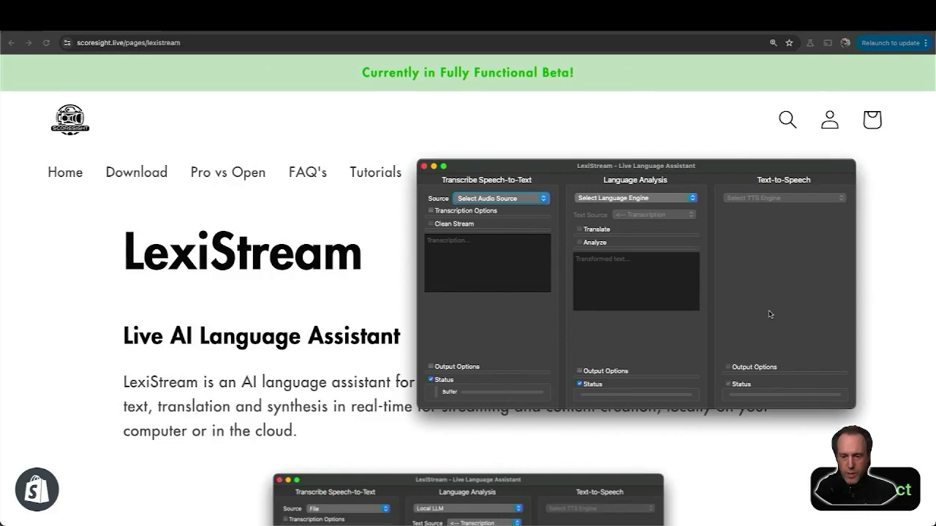
pyautogui.moveTo(514, 205)
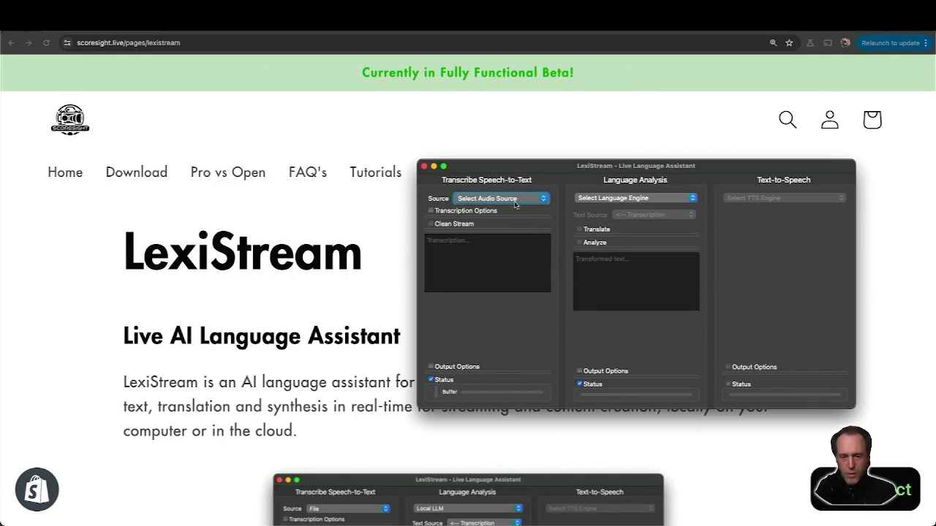
# Choose MacBook Pro Microphone as the Speech-to-Text source so live transcription starts.
pyautogui.click(500, 199)
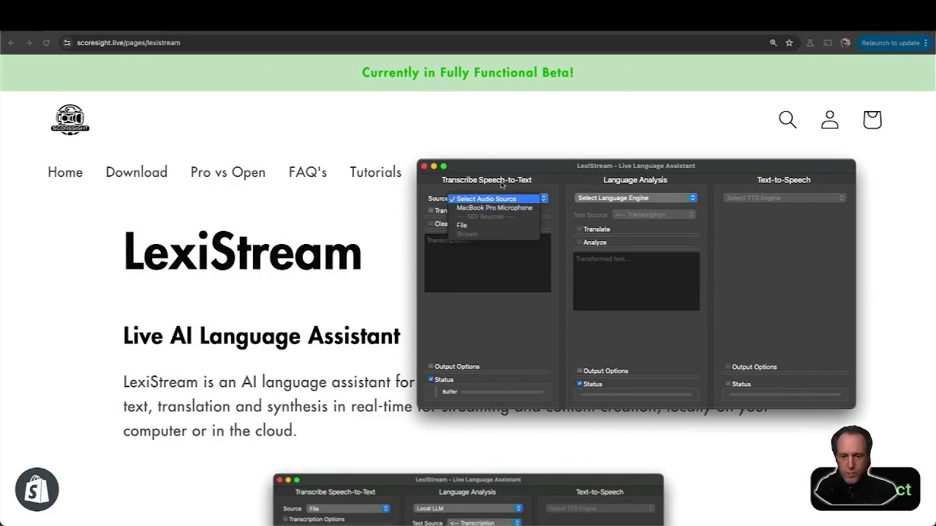
pyautogui.moveTo(494, 207)
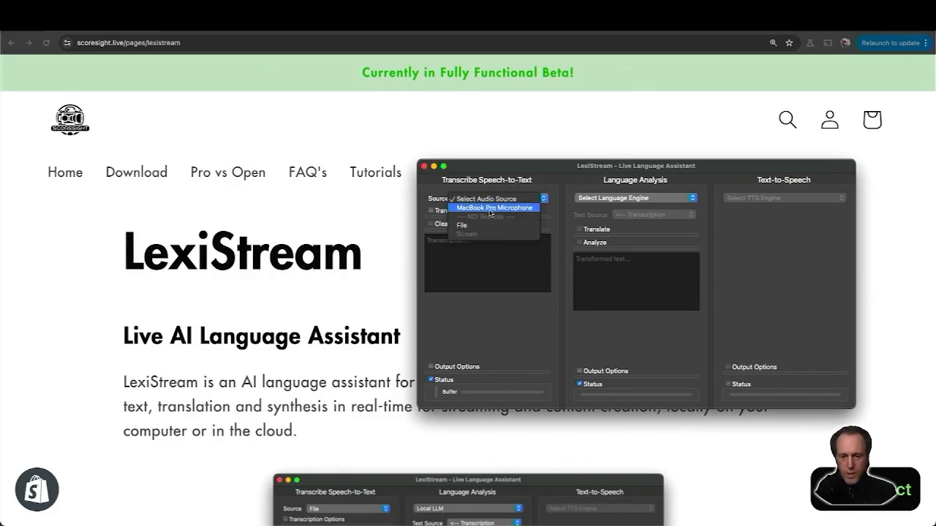
pyautogui.click(495, 208)
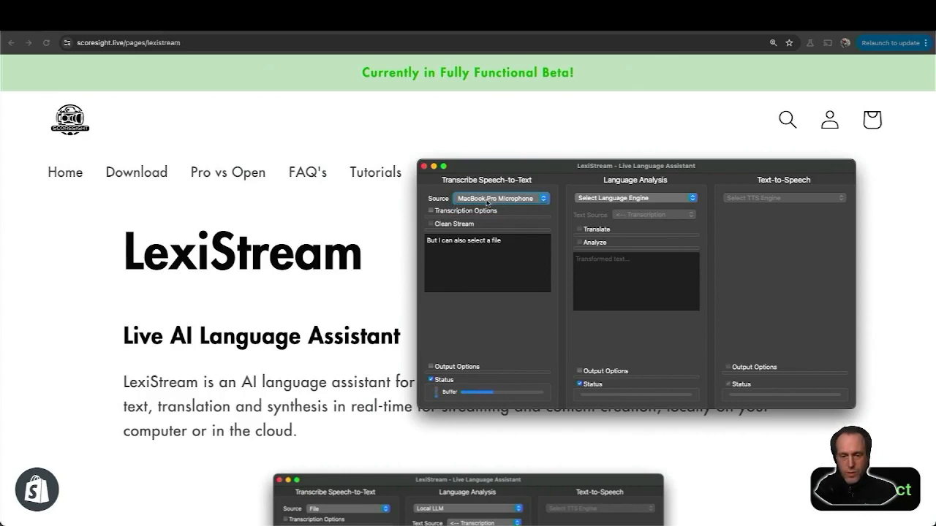
pyautogui.click(430, 210)
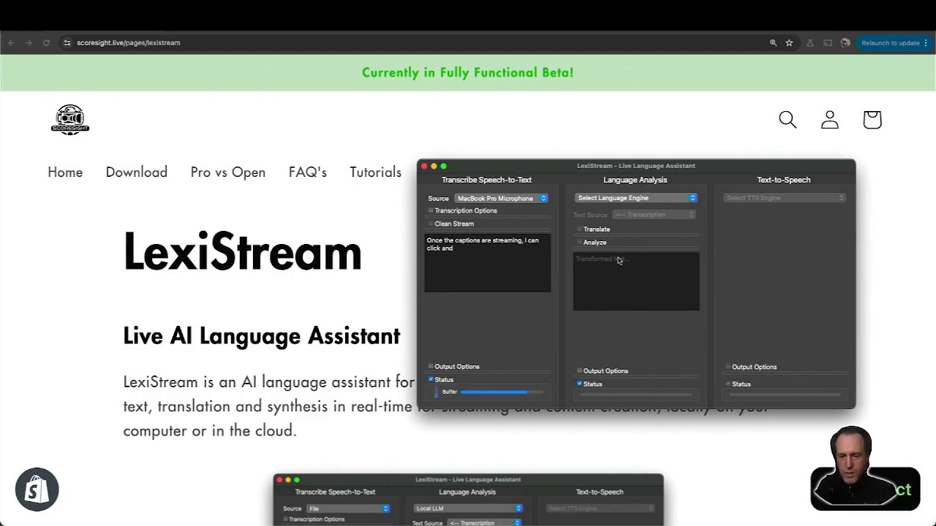
# Set Language Engine to OpenAI API, text source to Transcription, and enable Translate from English to French.
pyautogui.click(634, 197)
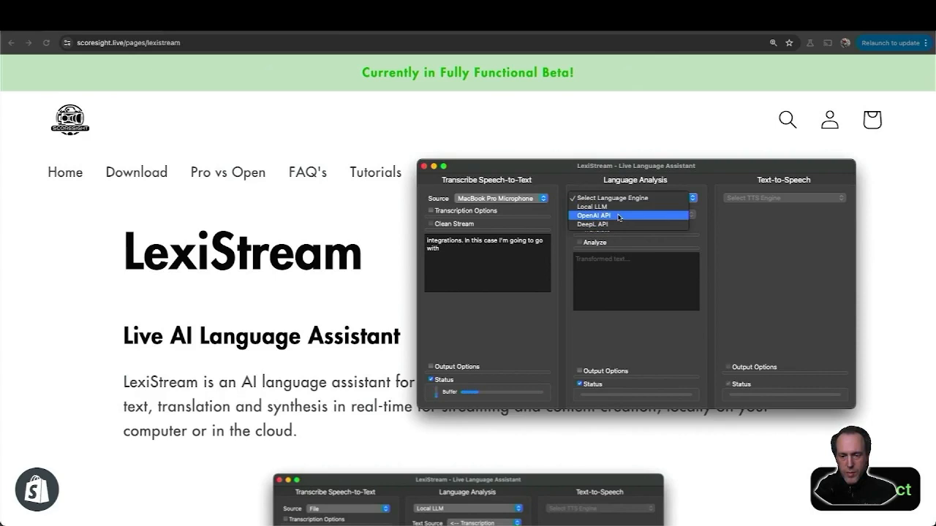
pyautogui.click(594, 214)
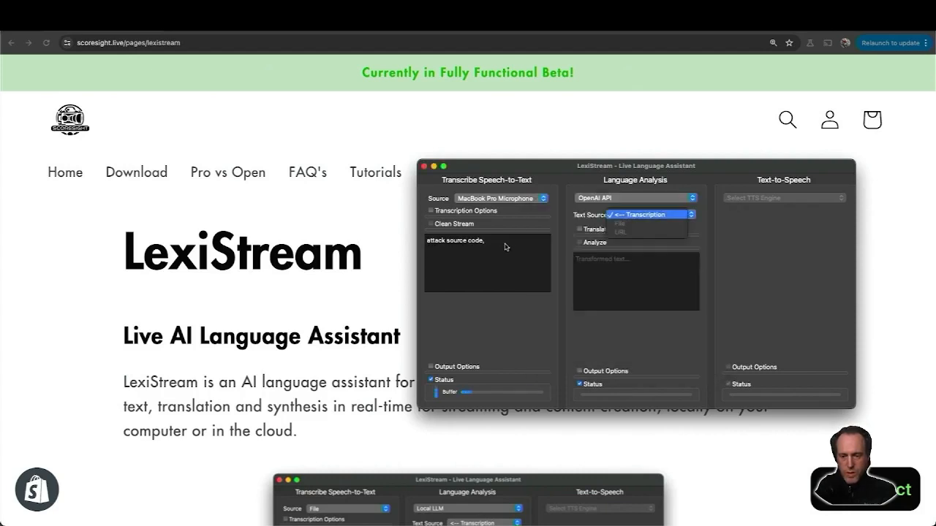
pyautogui.click(648, 214)
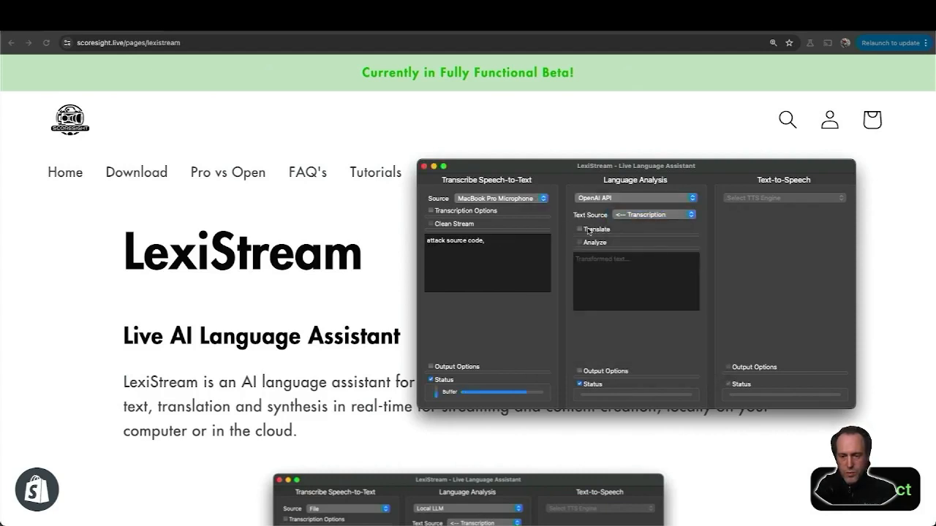
pyautogui.click(579, 229)
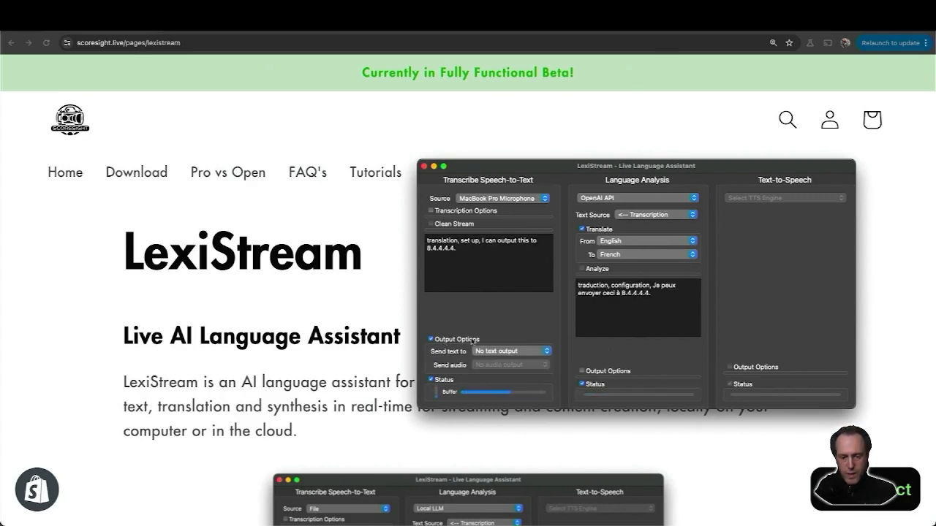
# Under Output Options, send the transcribed text to a Text File.
pyautogui.click(512, 351)
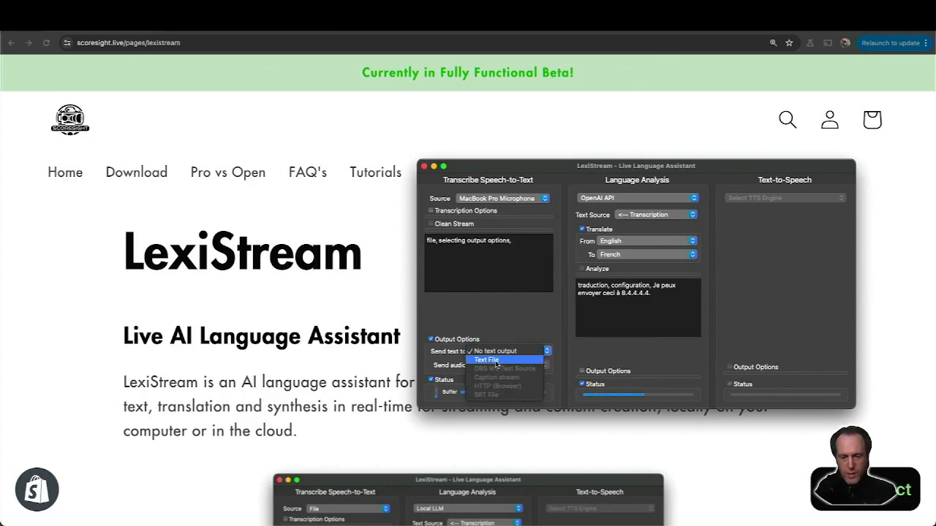
pyautogui.click(489, 360)
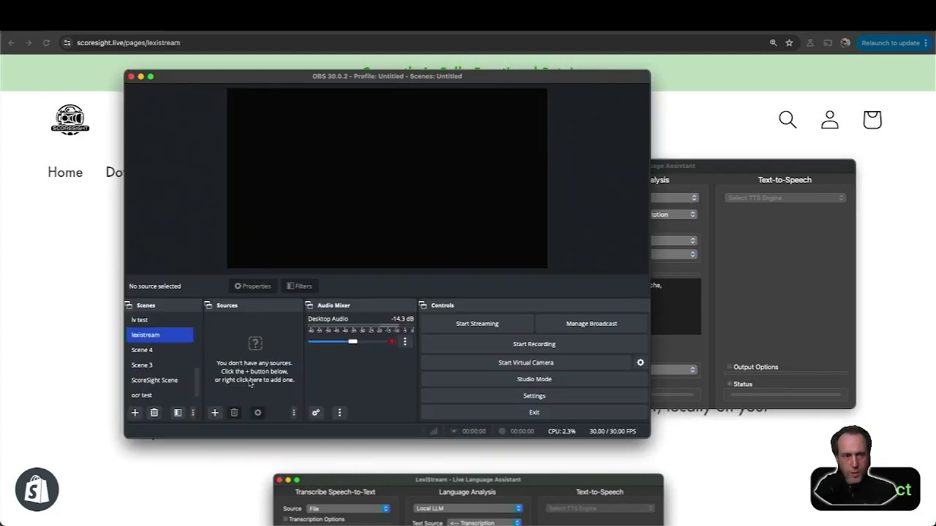
pyautogui.moveTo(345, 249)
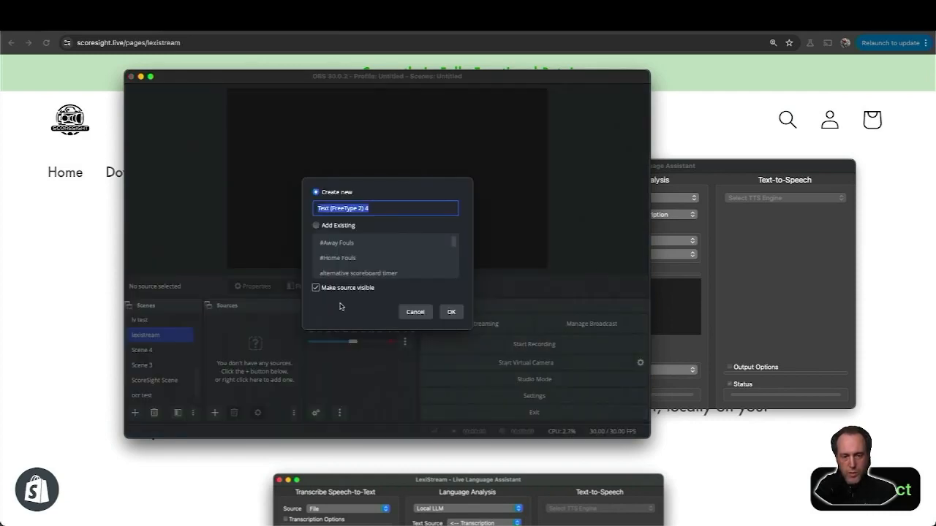
# Create a Text source named 'original caption' reading from the LexiStream captions file and save it.
pyautogui.write('origi')
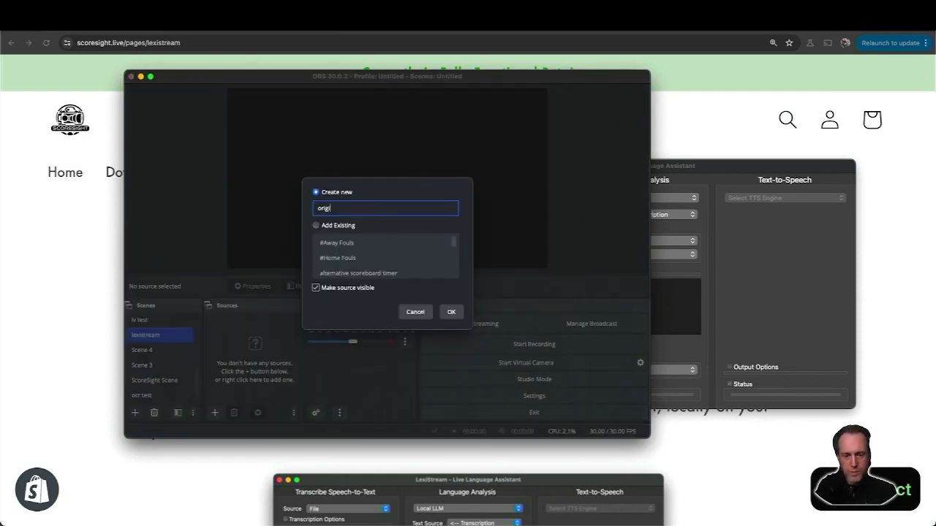
pyautogui.click(450, 312)
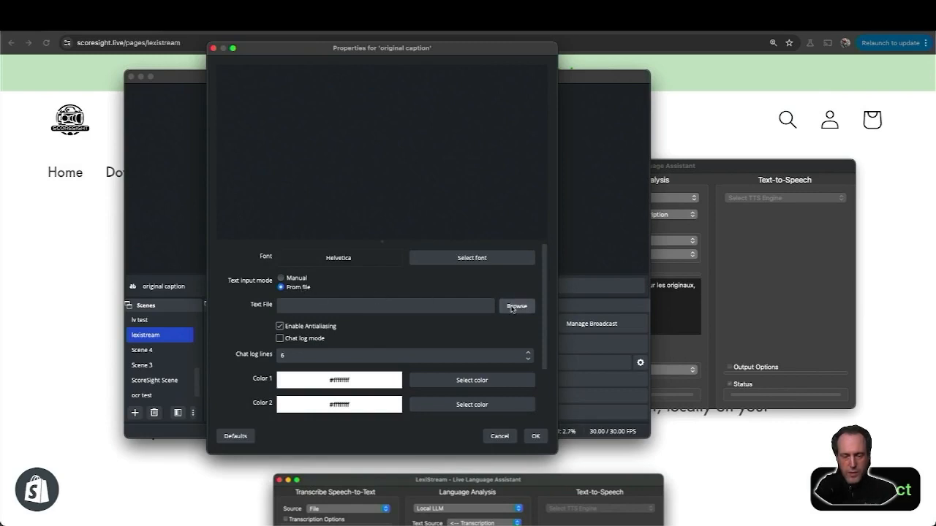
pyautogui.click(516, 305)
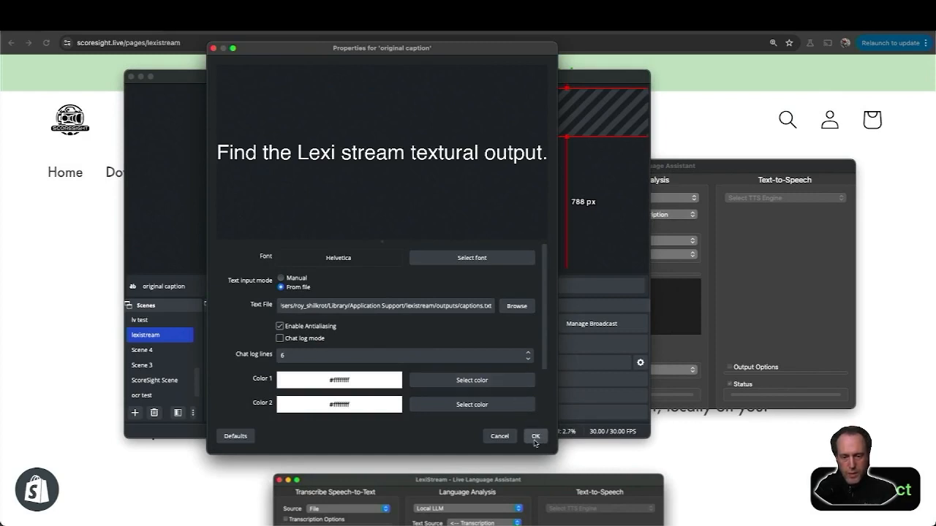
pyautogui.click(535, 435)
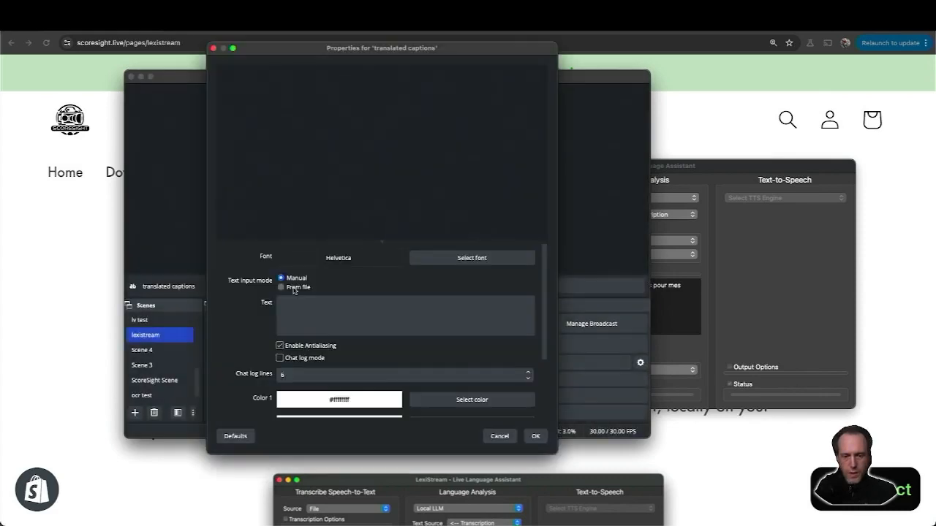
# Set the 'translated captions' Text source to read its text From file.
pyautogui.click(281, 286)
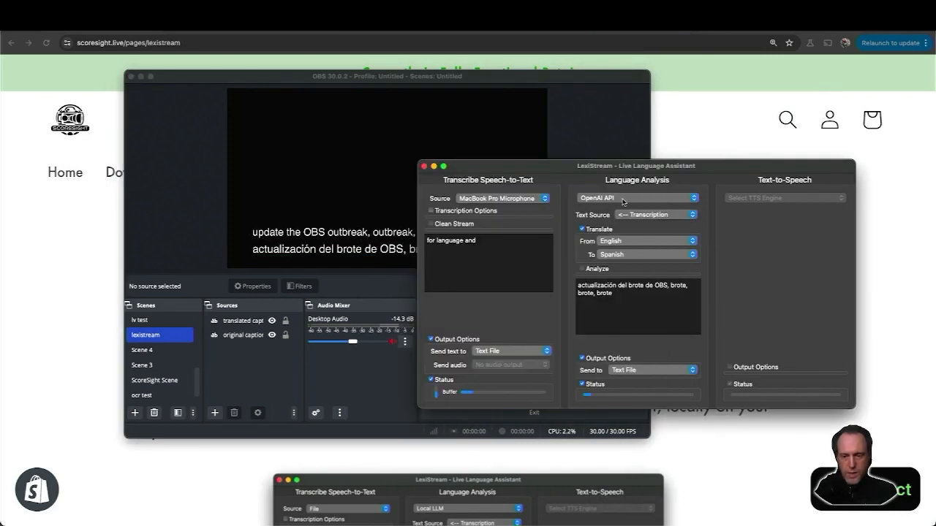
# Switch the Language Engine to Local LLM for the Spanish translation shown in OBS.
pyautogui.click(632, 199)
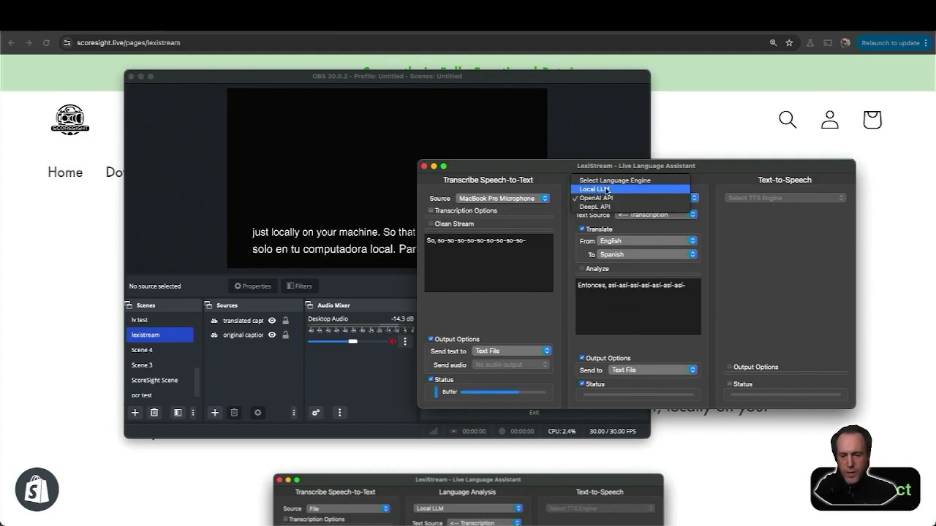
pyautogui.click(592, 188)
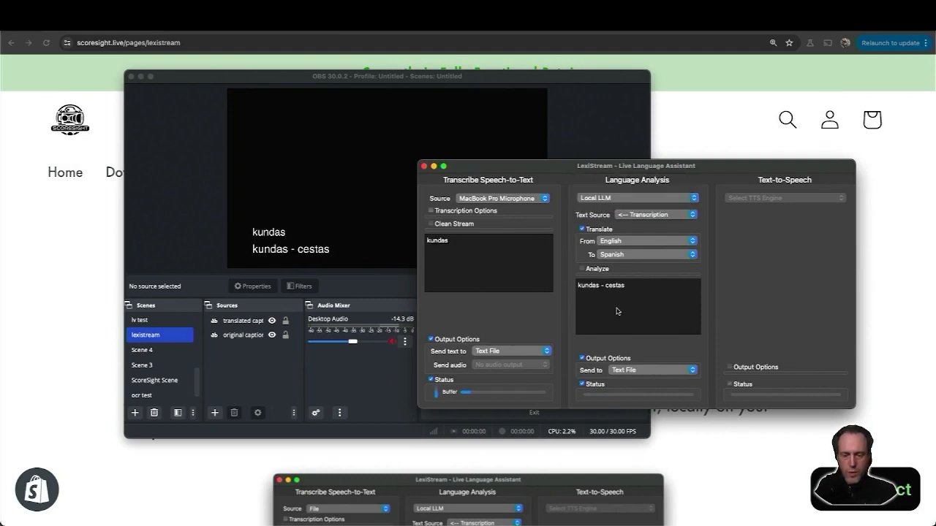